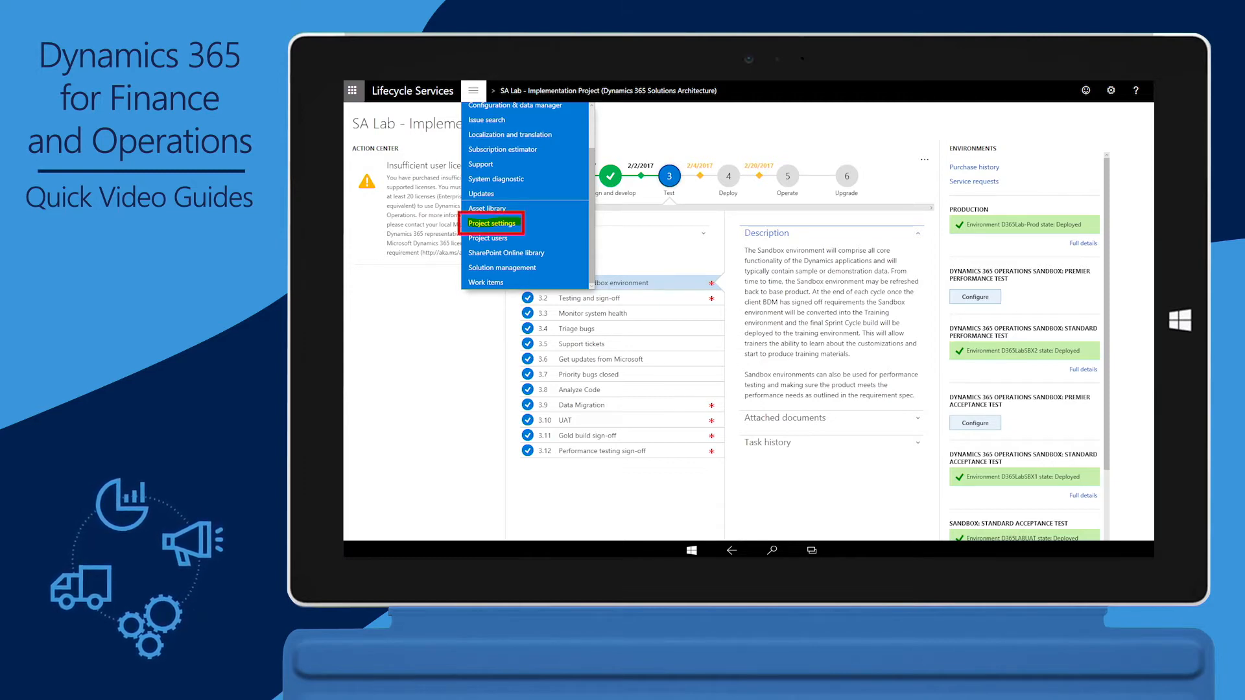
Go to the project settings and view D365Lab-Prod's application version details
{"action": "left_click", "coordinate": [493, 224]}
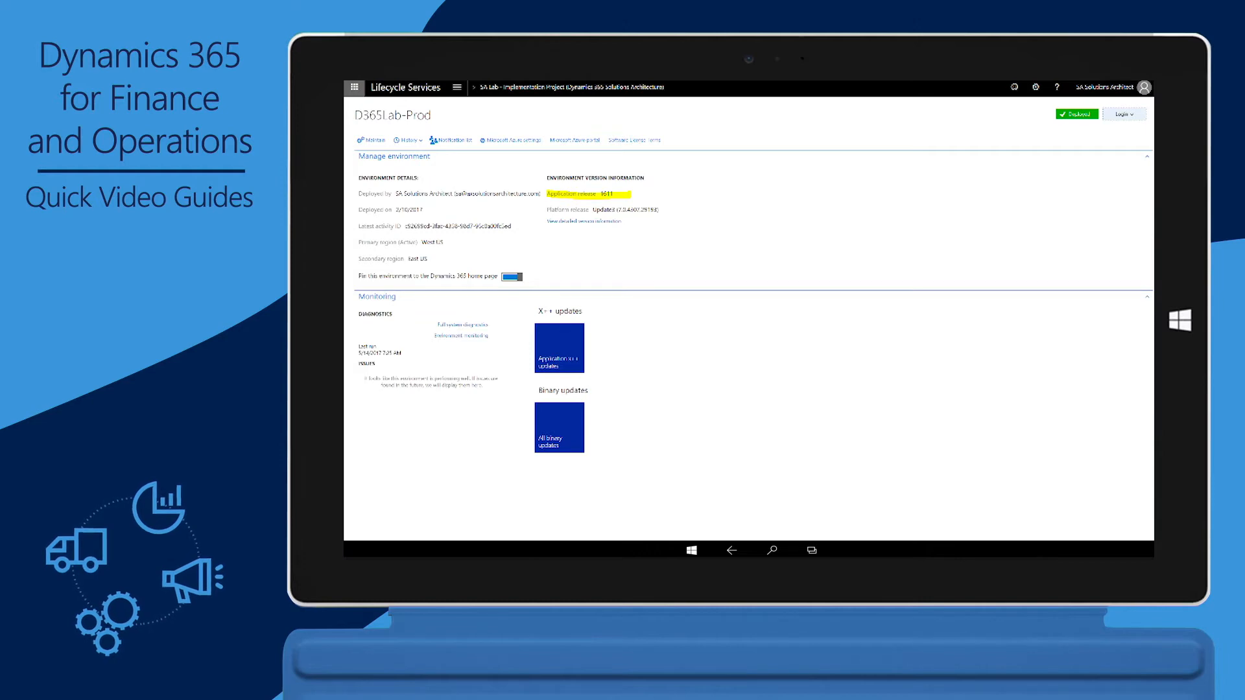
Reach the project's AX code upgrade dashboard from the tools menu
{"action": "left_click", "coordinate": [472, 88]}
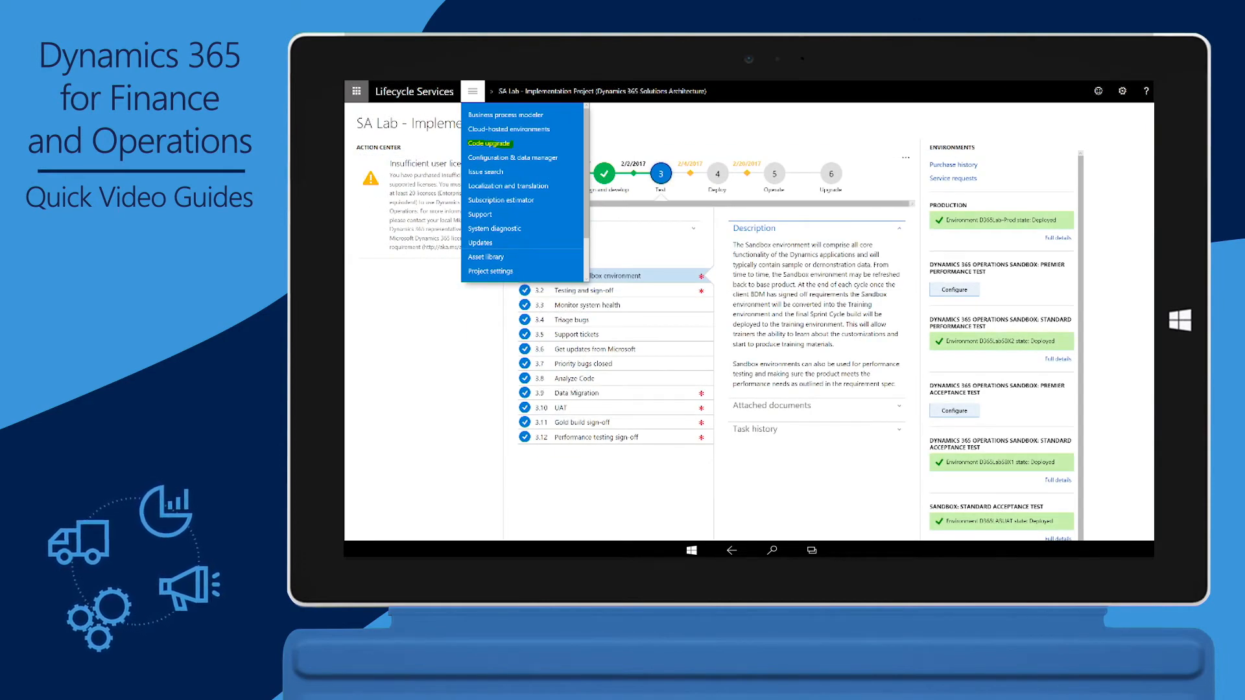
{"action": "mouse_move", "coordinate": [508, 191]}
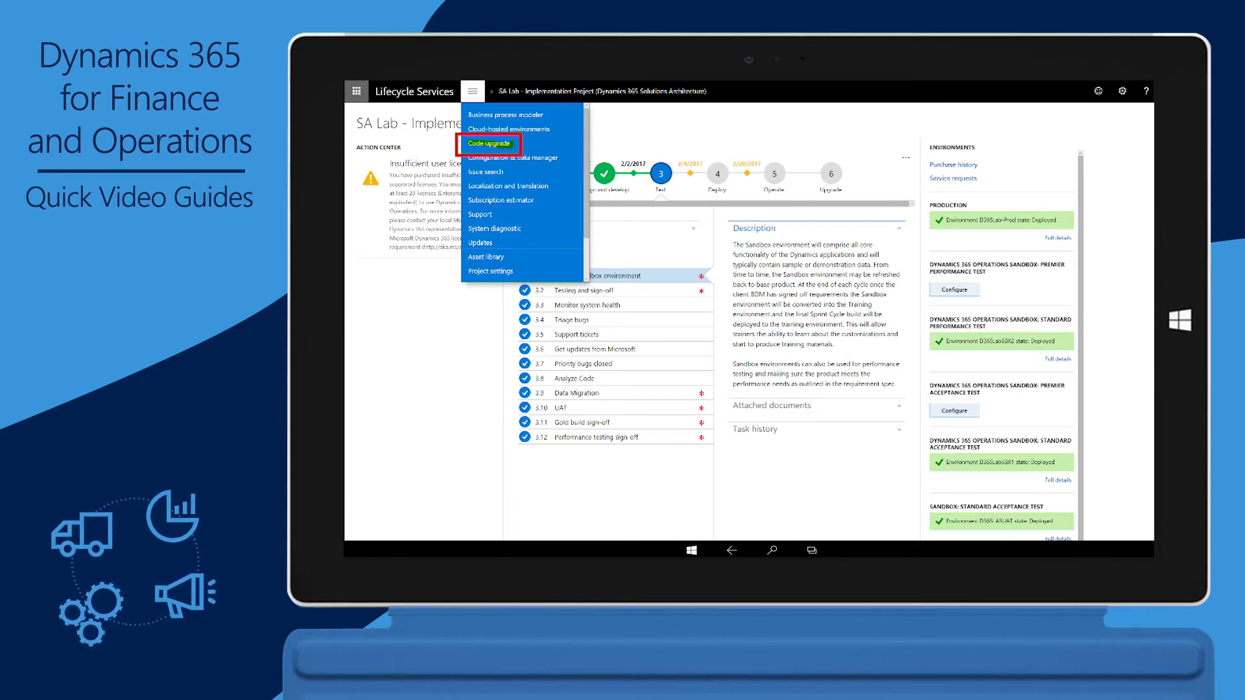
{"action": "left_click", "coordinate": [489, 143]}
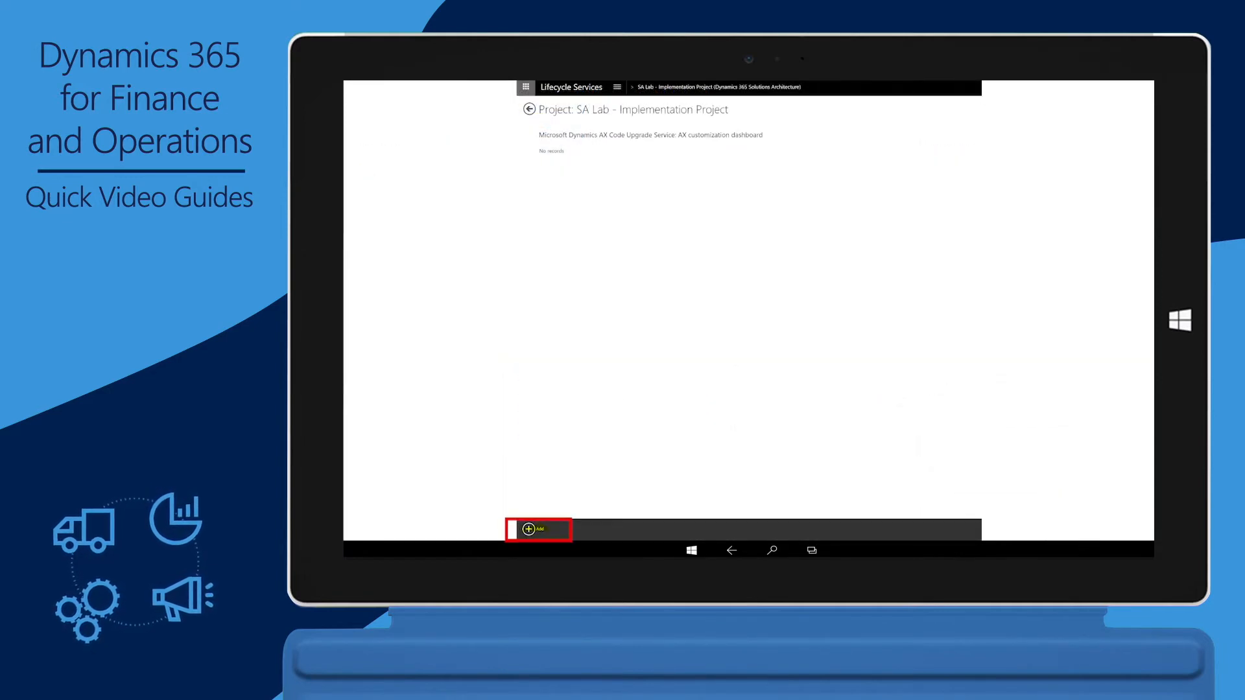
Add a new code upgrade job with source and destination versions and create it
{"action": "left_click", "coordinate": [528, 529]}
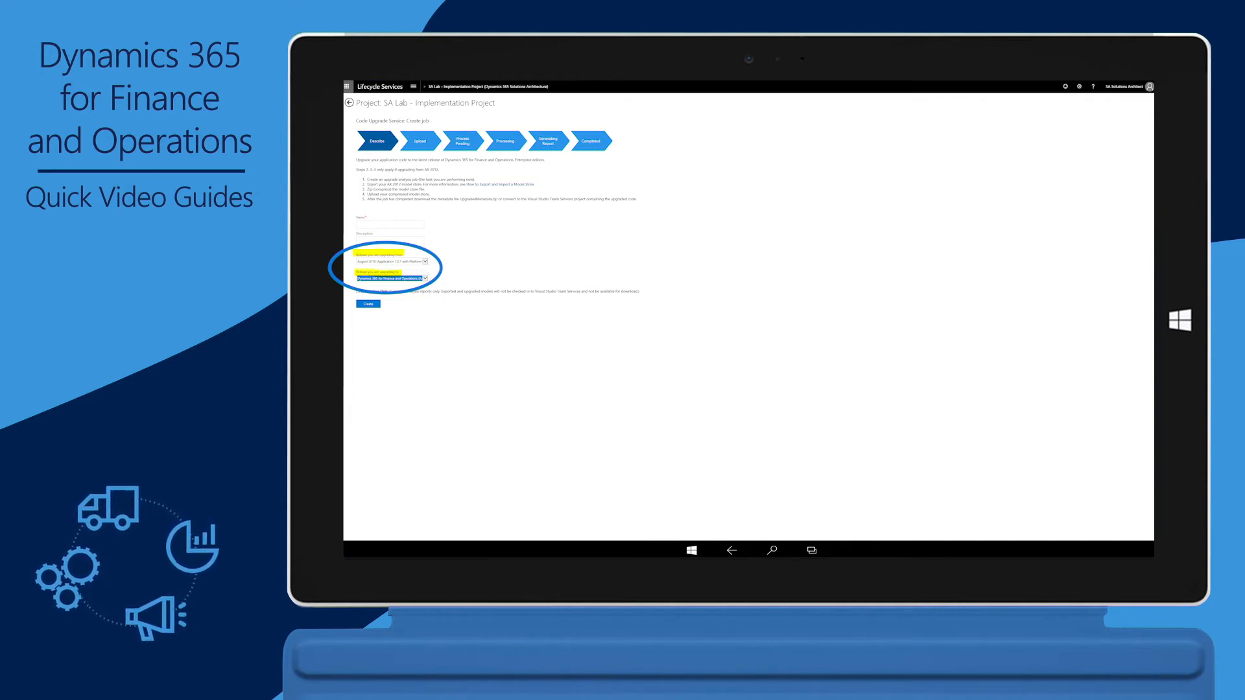
{"action": "left_click", "coordinate": [369, 303]}
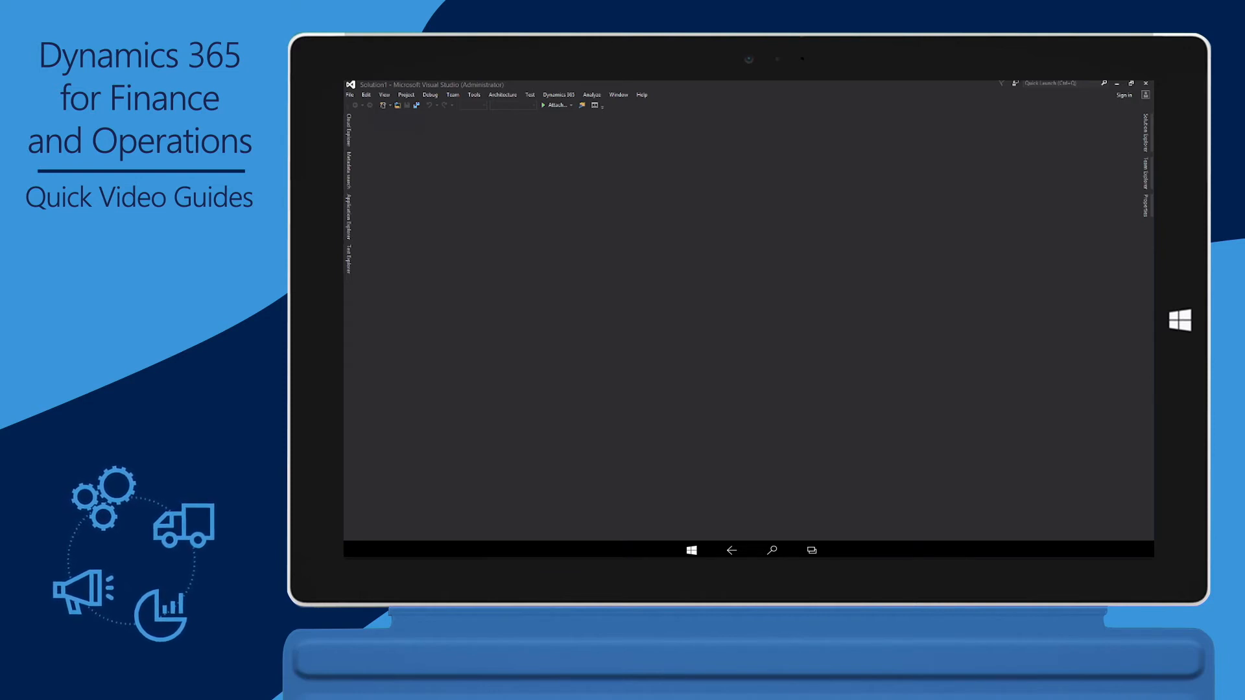
Connect Visual Studio to axfasttrack.visualstudio.com and the AXFastTrack team project
{"action": "left_click", "coordinate": [994, 267]}
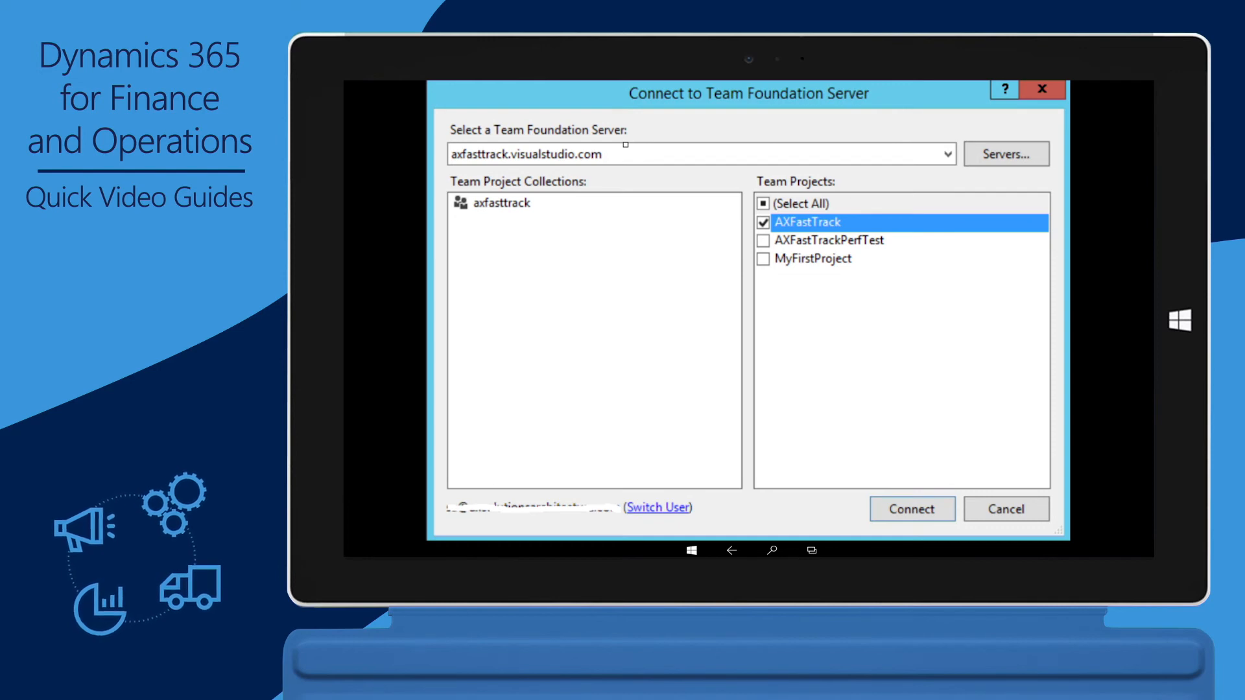
{"action": "left_click", "coordinate": [912, 509]}
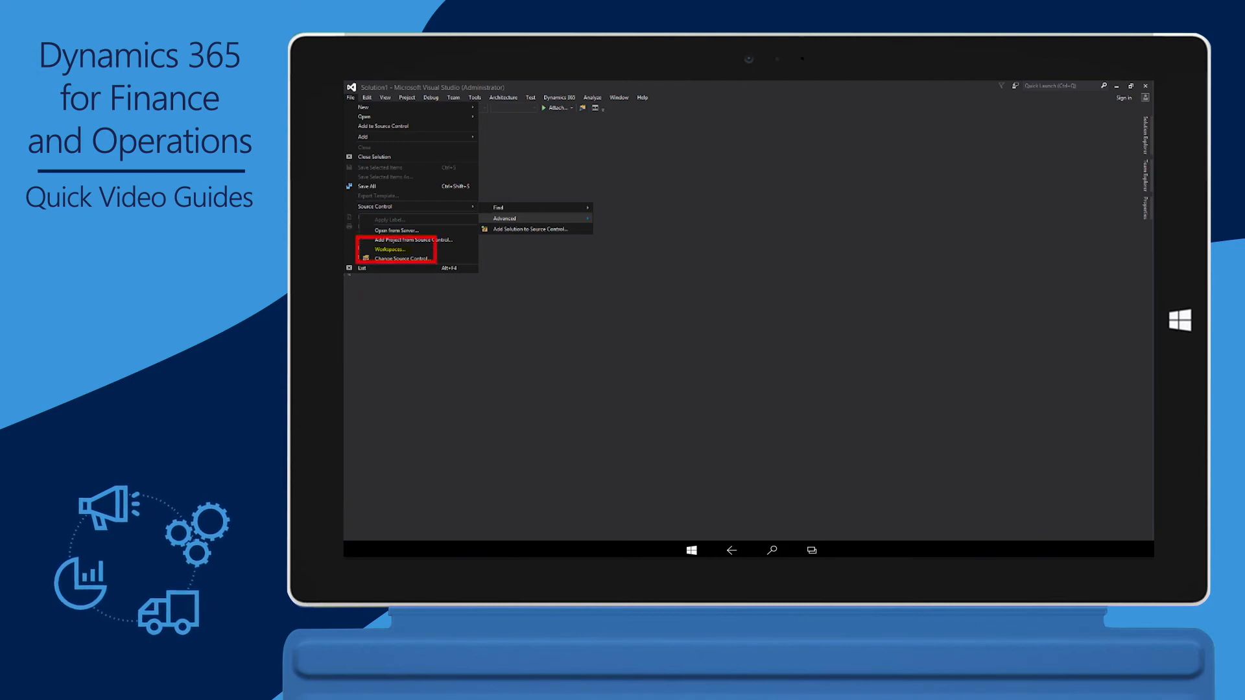
Edit workspace MININT-EN3VNIH to show Metadata and Projects folder mappings
{"action": "left_click", "coordinate": [389, 249]}
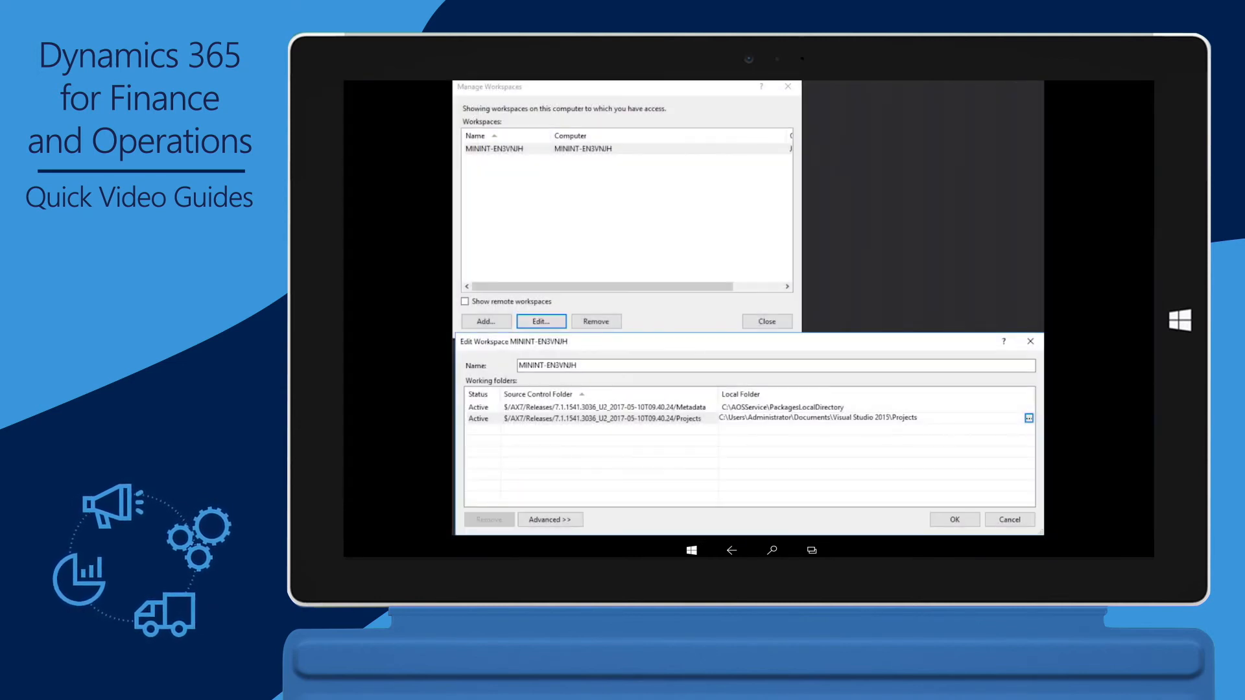